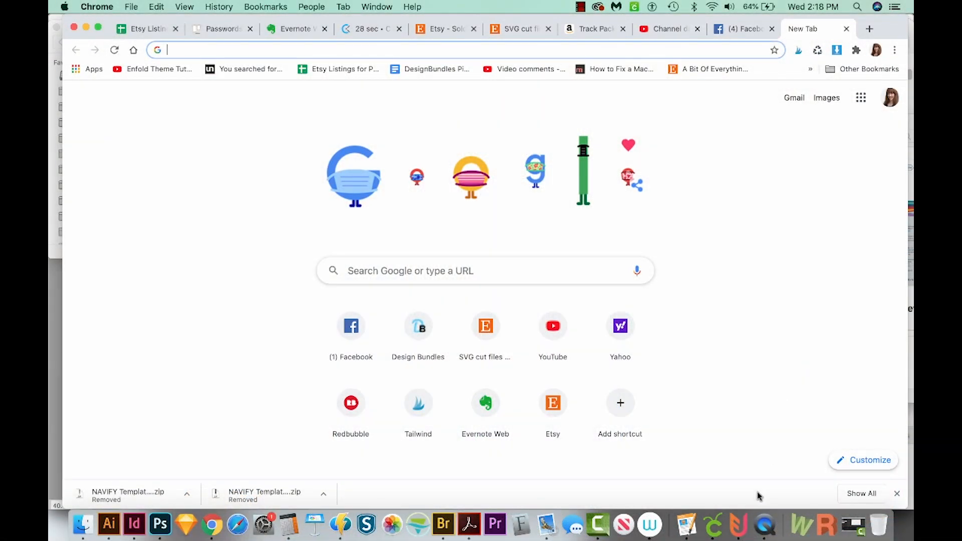
# Switch from Chrome to the Cricut Design Space app via the Dock.
pyautogui.click(712, 525)
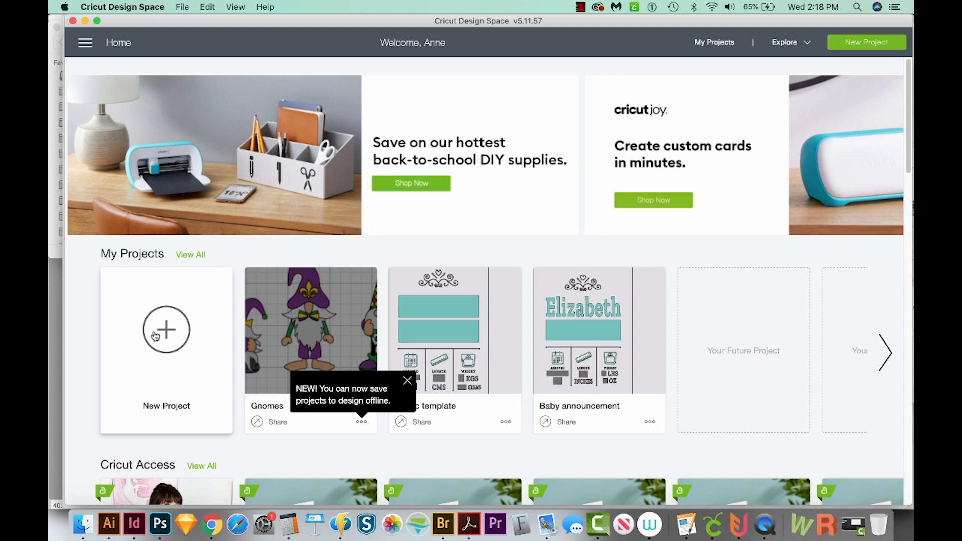
# Start a new project and place two Star shapes, one smaller and centred on the other.
pyautogui.click(166, 330)
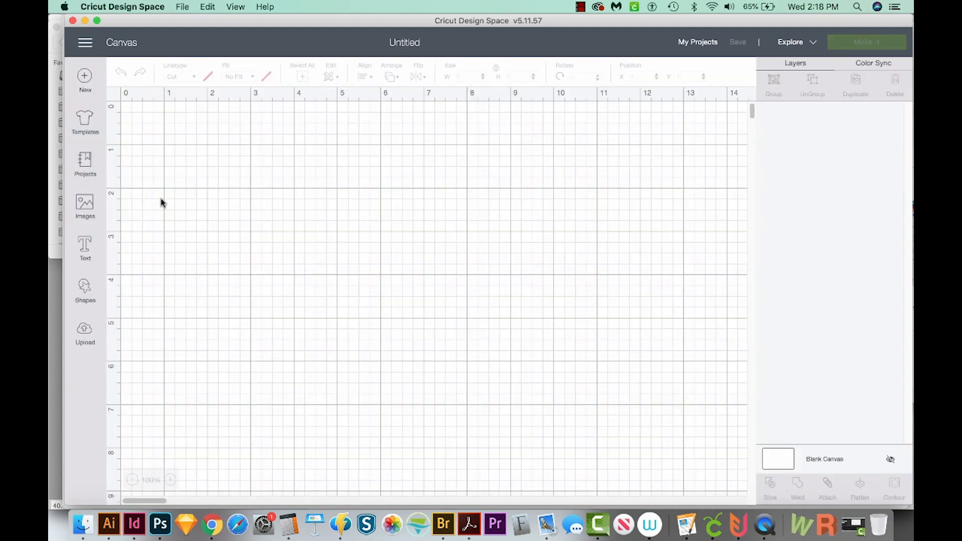
pyautogui.moveTo(84, 289)
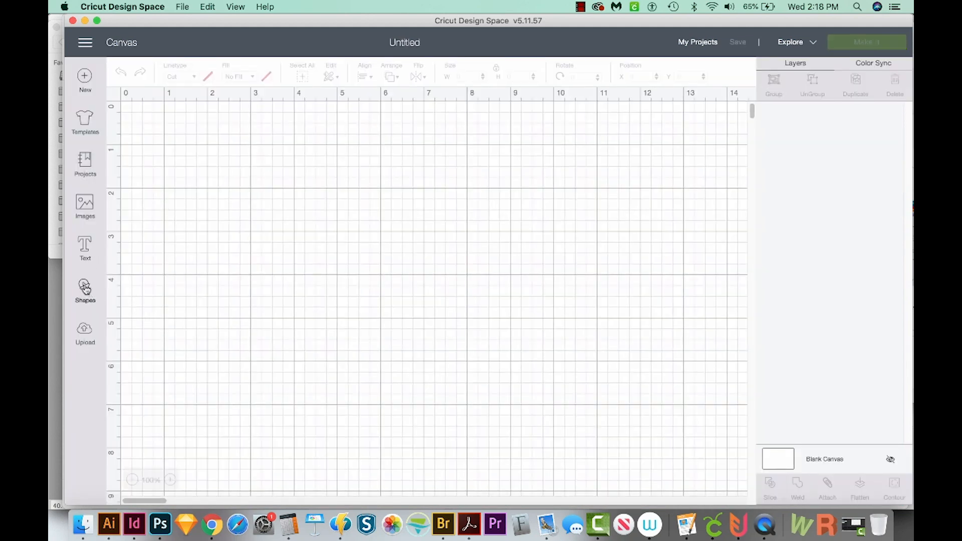
pyautogui.click(84, 289)
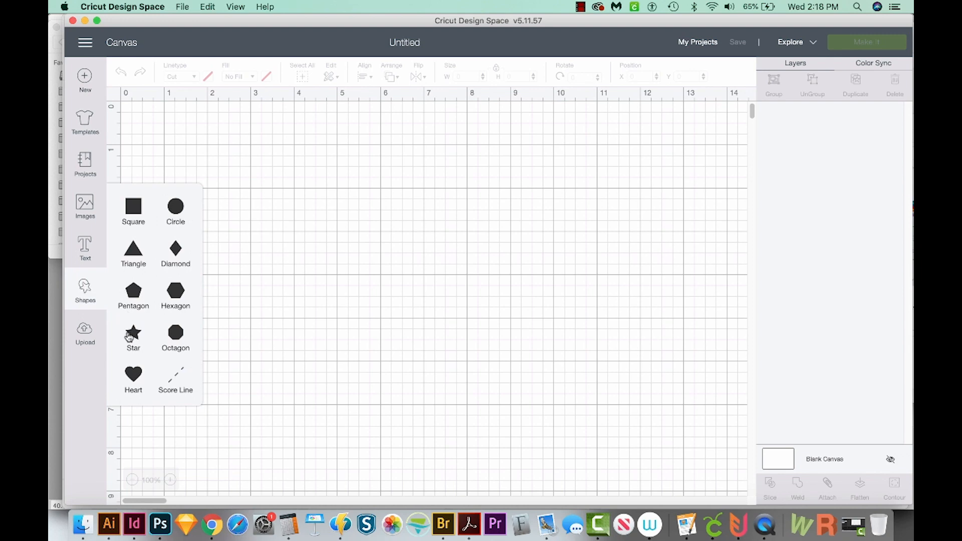
pyautogui.click(134, 333)
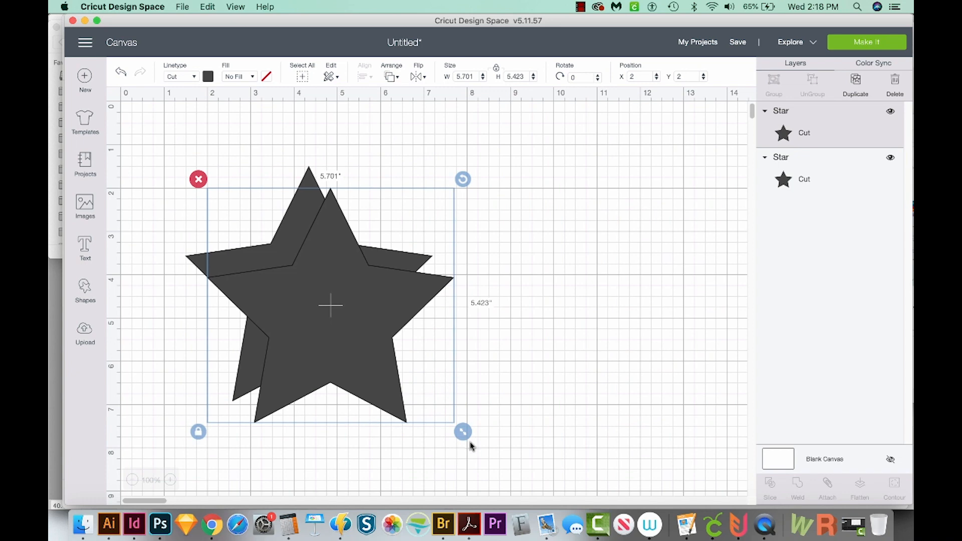
pyautogui.moveTo(466, 435)
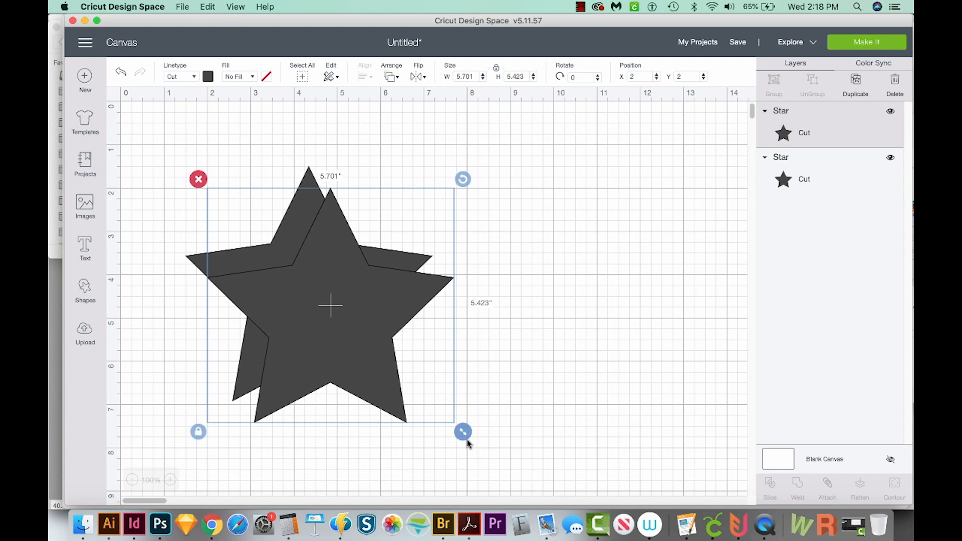
pyautogui.moveTo(465, 434)
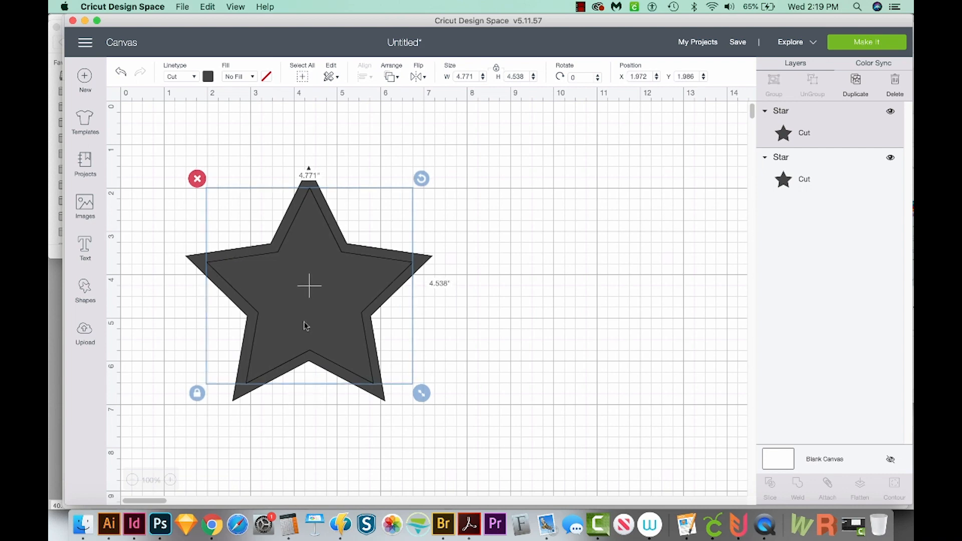
pyautogui.moveTo(86, 292)
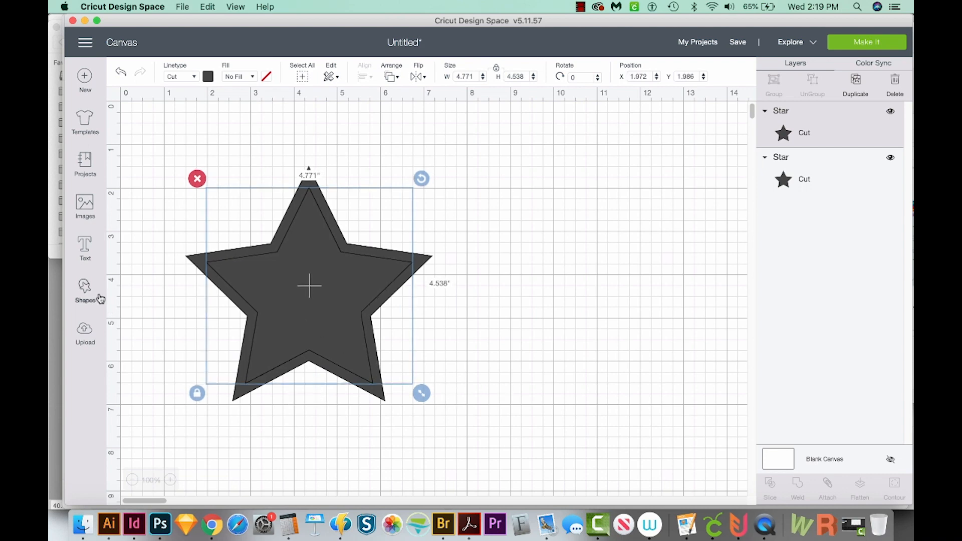
# Add a Square and make two thin bars about 5.6 inches wide across the stars.
pyautogui.click(85, 289)
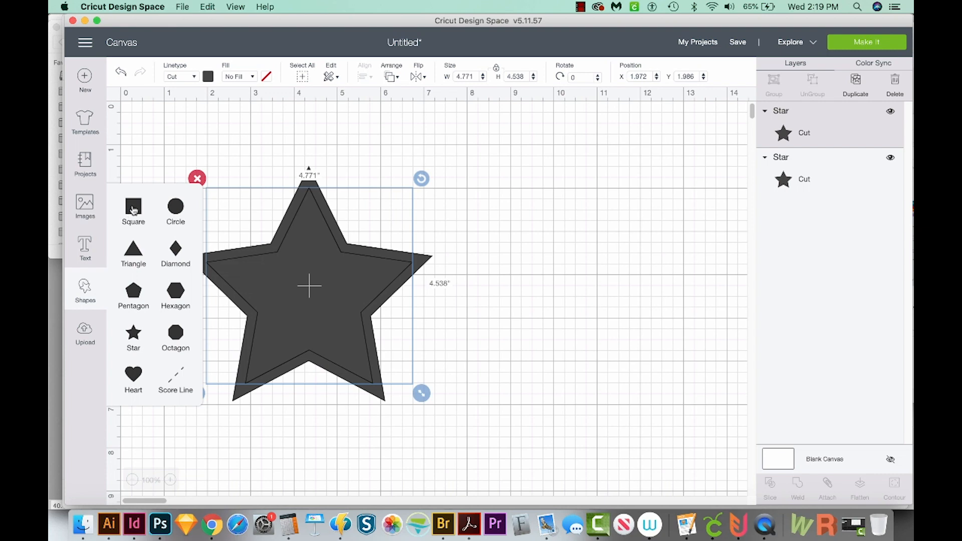
pyautogui.click(134, 211)
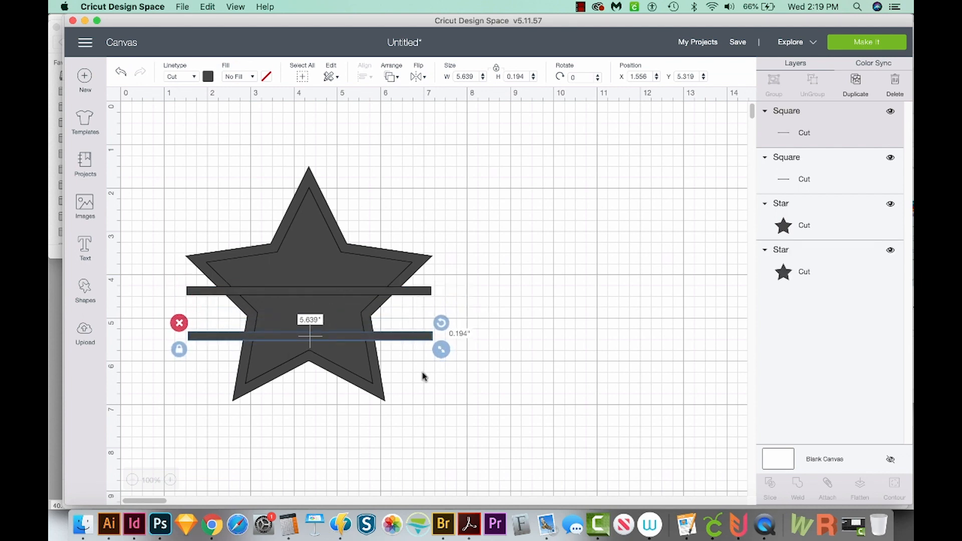
pyautogui.click(485, 239)
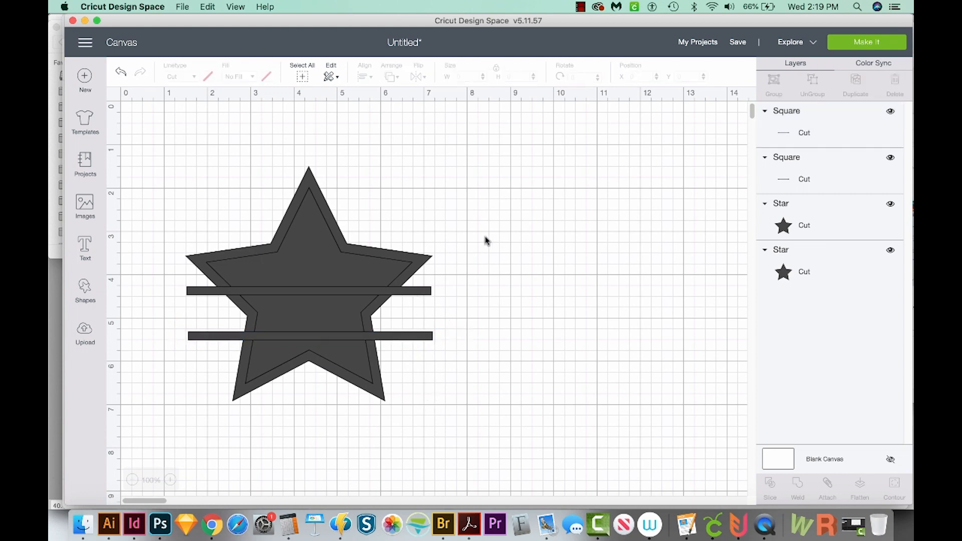
pyautogui.moveTo(454, 180)
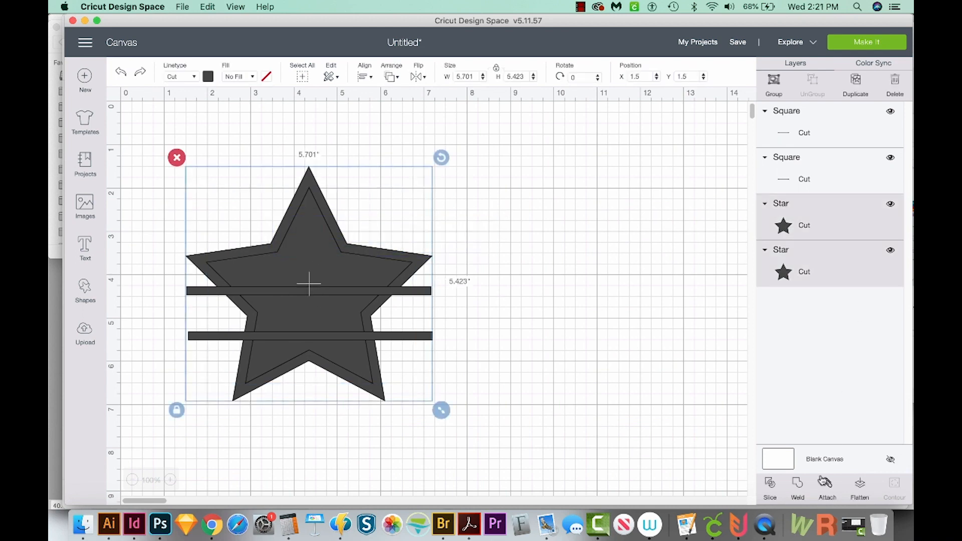
# Slice the small star from the large one, slice the bars, and remove the leftover solid star.
pyautogui.click(770, 488)
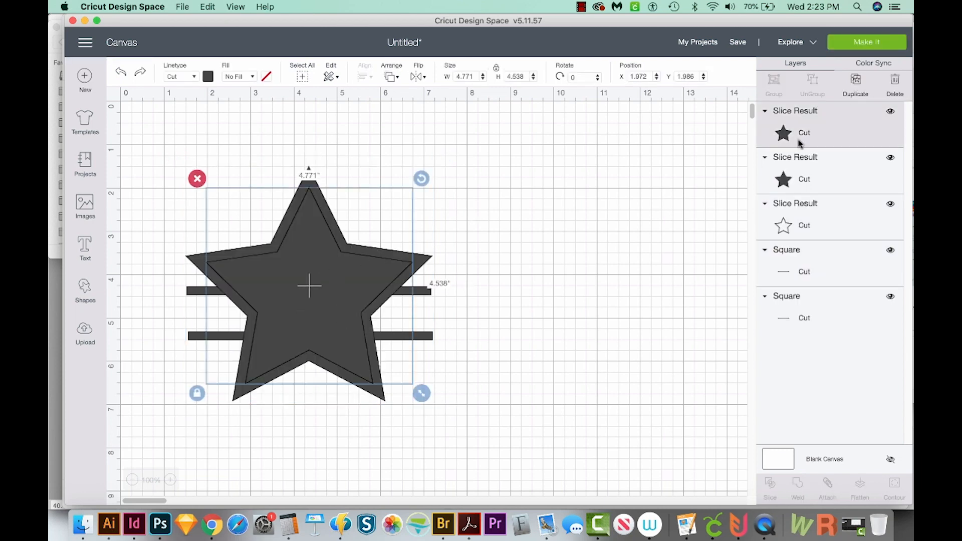
pyautogui.moveTo(800, 187)
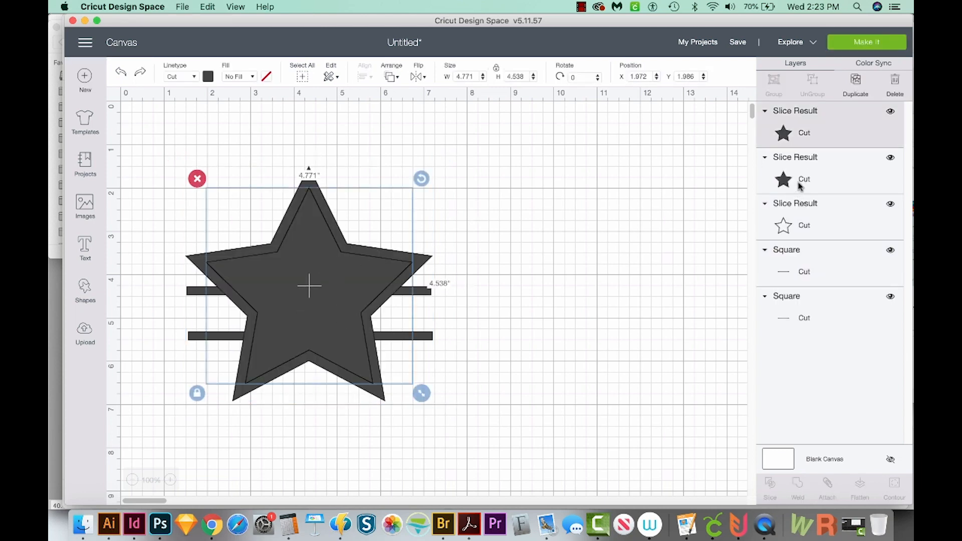
pyautogui.moveTo(745, 188)
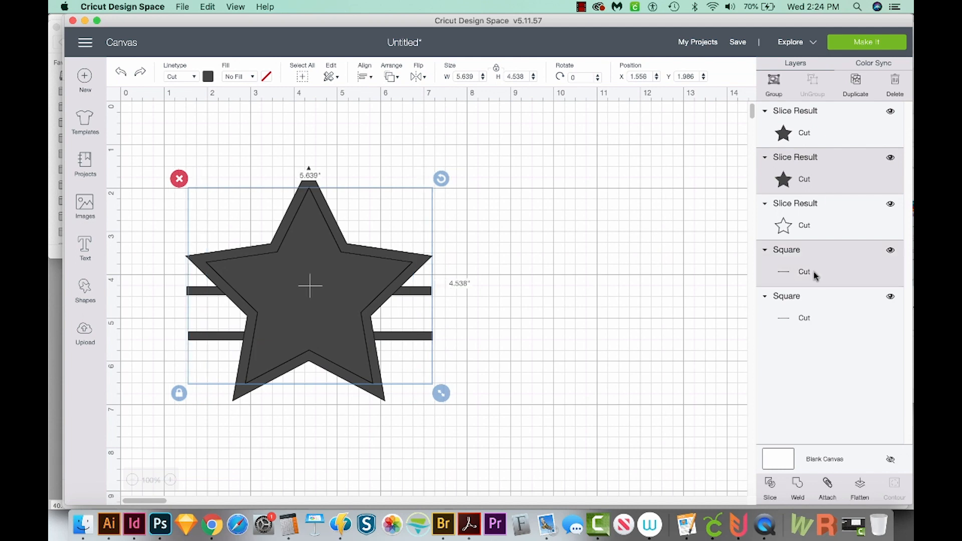
pyautogui.click(770, 487)
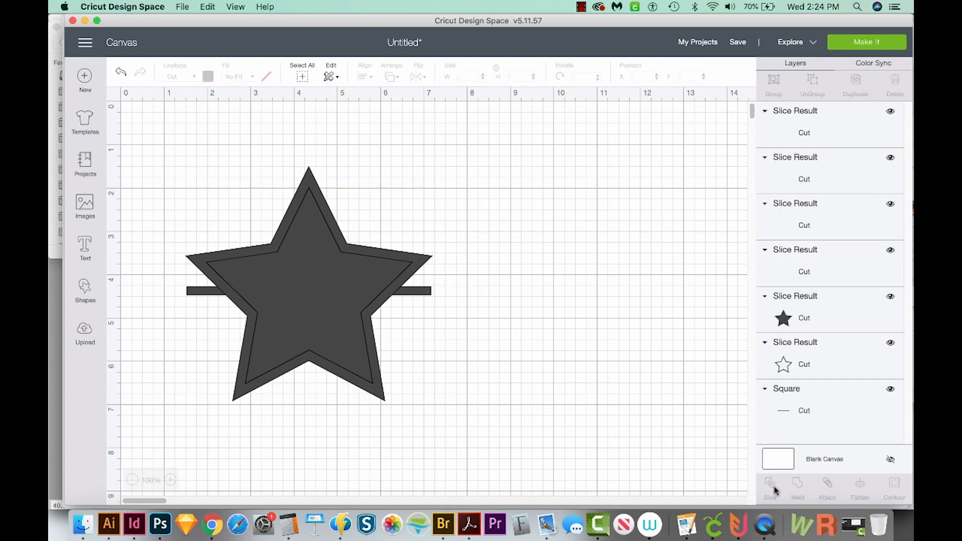
pyautogui.click(306, 285)
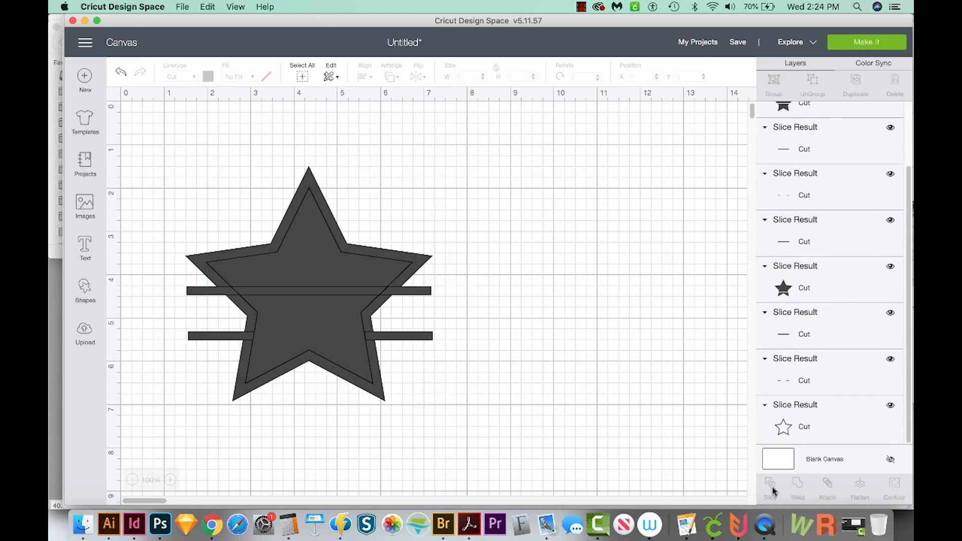
pyautogui.click(308, 276)
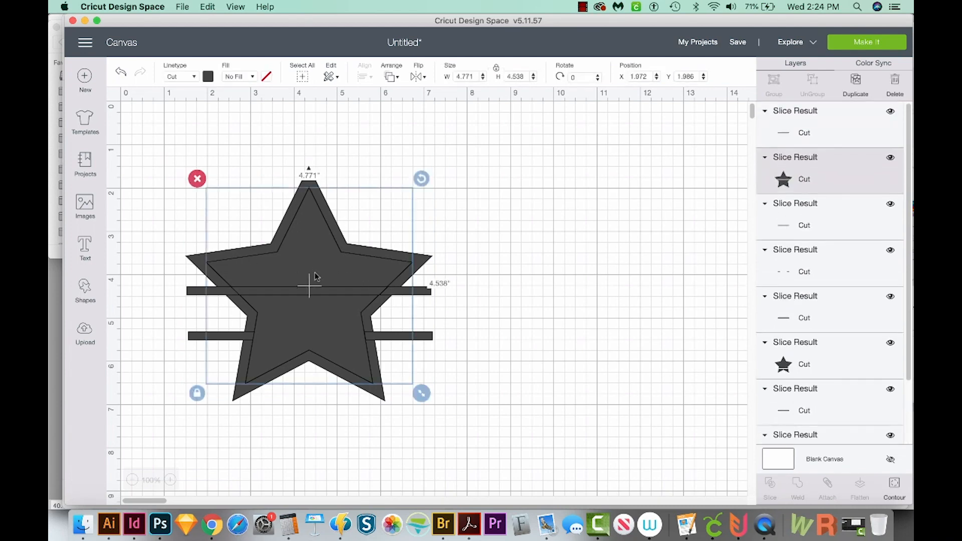
pyautogui.moveTo(326, 270)
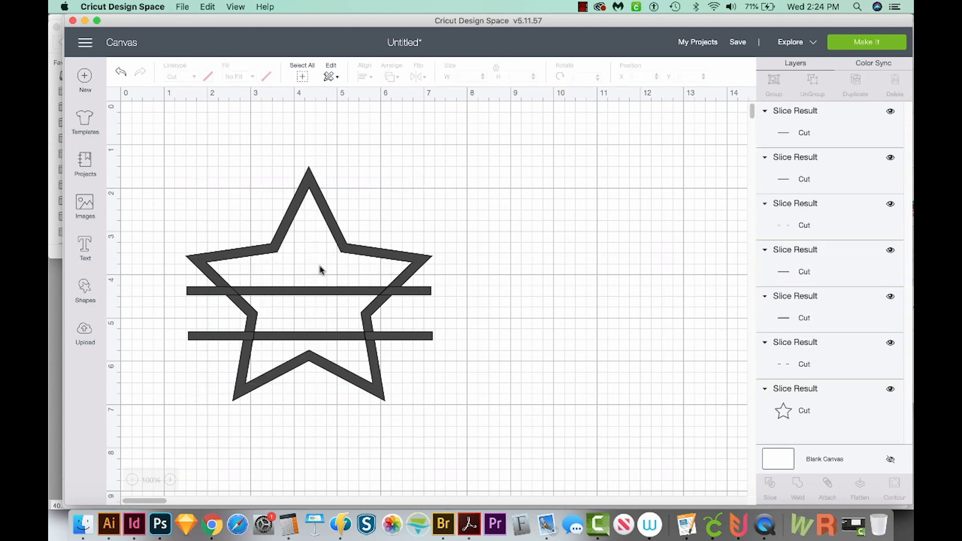
# Slice away the star outline's middle band between the bars using a Square.
pyautogui.click(170, 480)
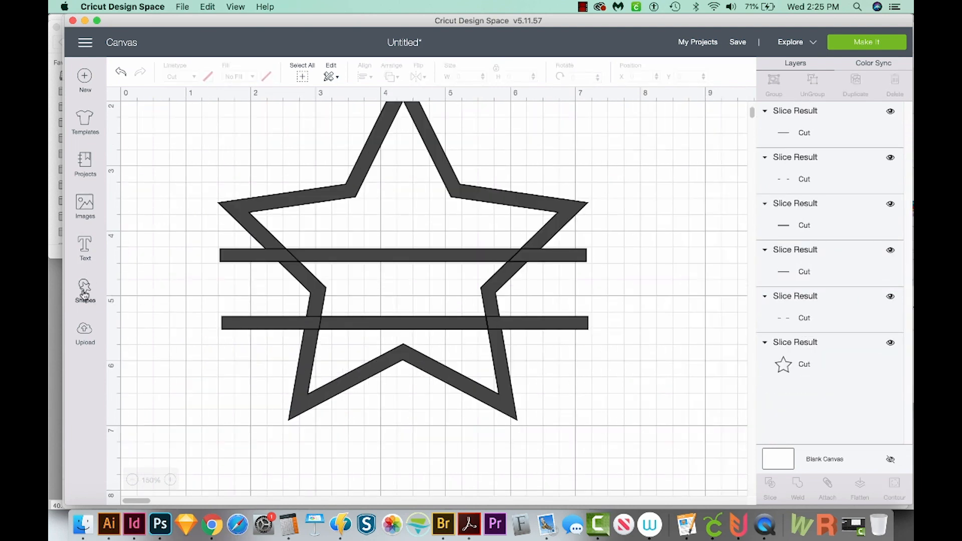
pyautogui.click(85, 291)
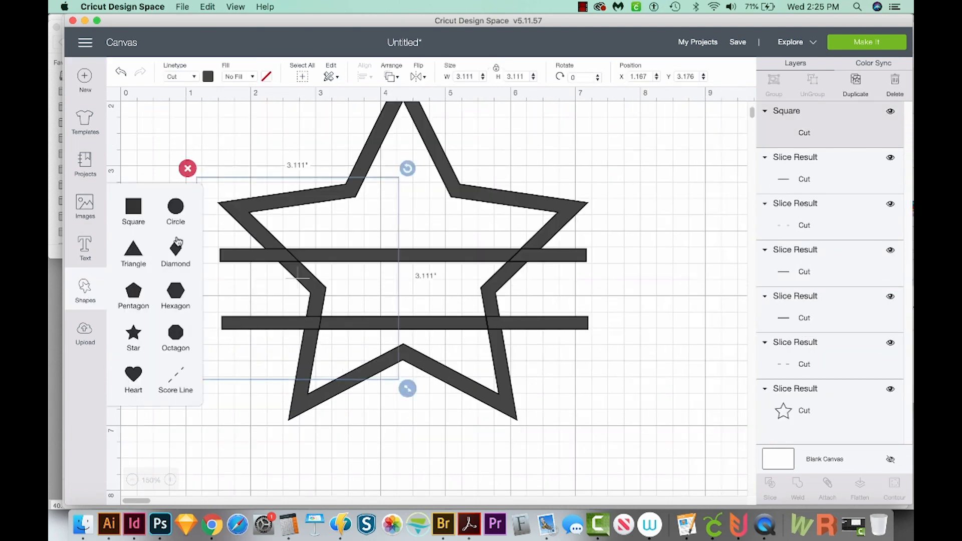
pyautogui.click(134, 207)
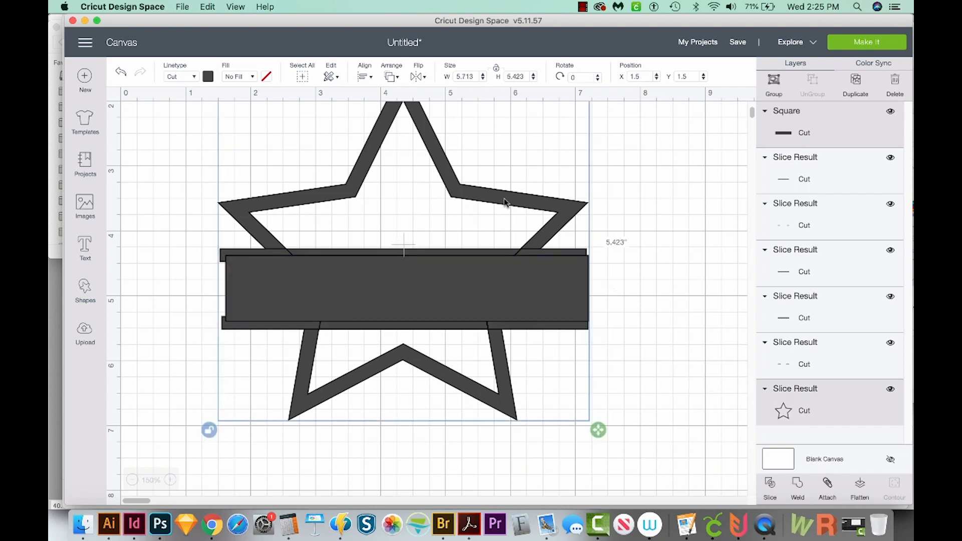
pyautogui.click(770, 488)
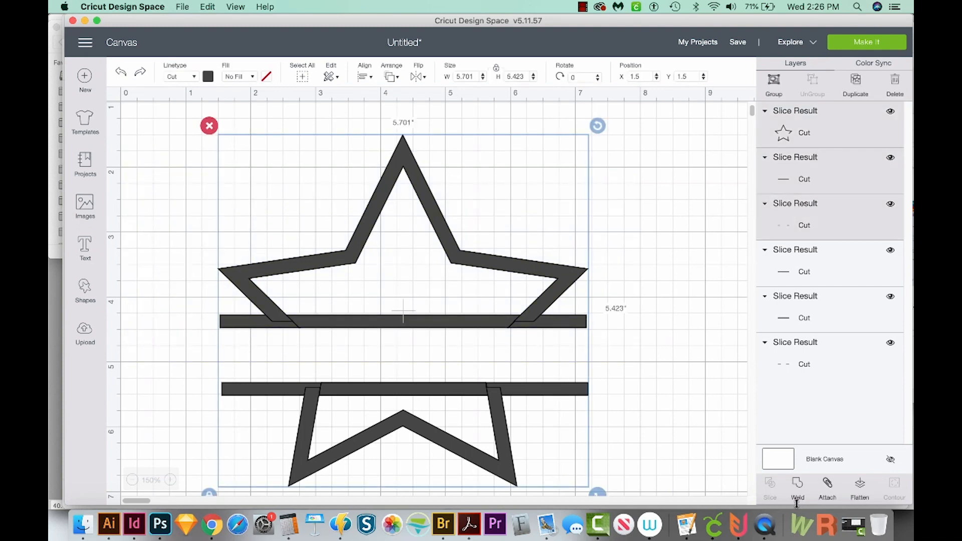
# Weld the star outline pieces into one Weld Result shape.
pyautogui.click(798, 488)
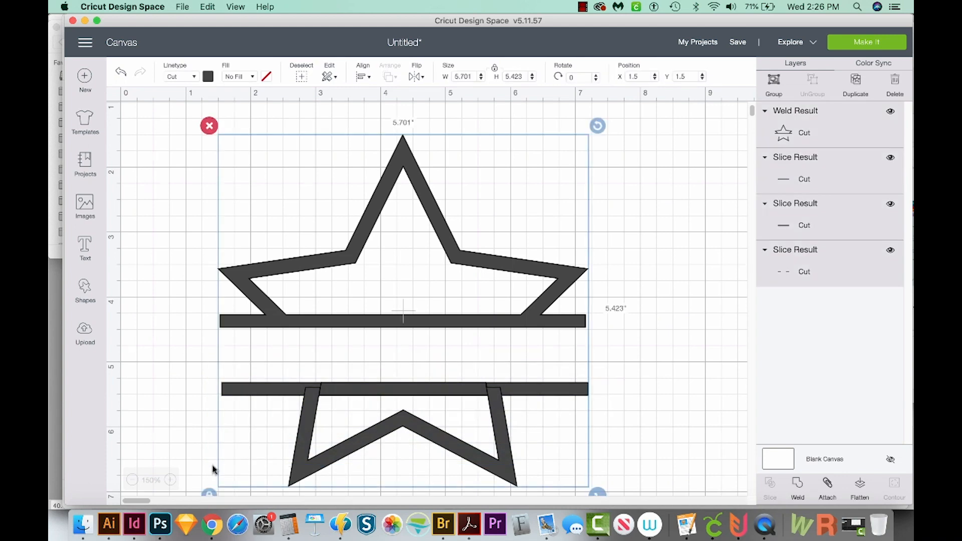
pyautogui.moveTo(813, 470)
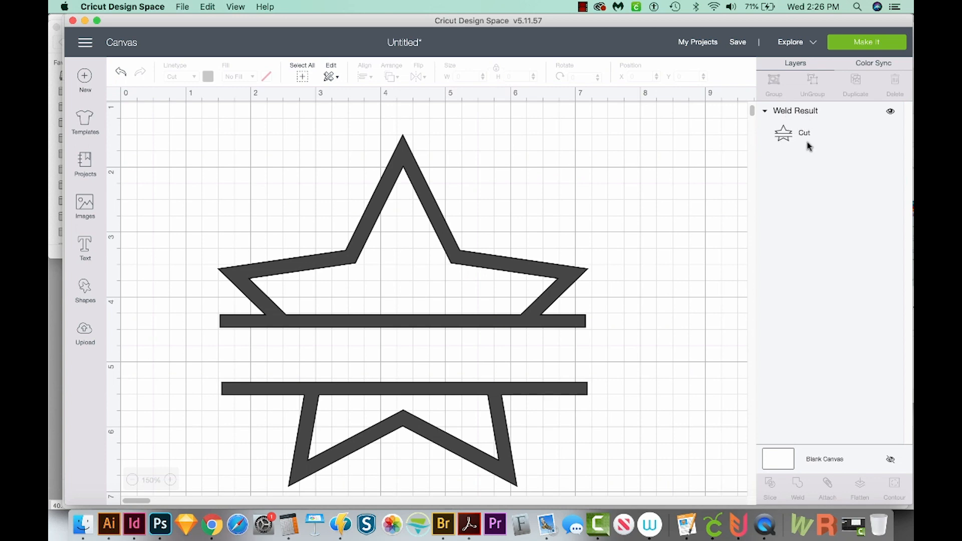
pyautogui.moveTo(289, 400)
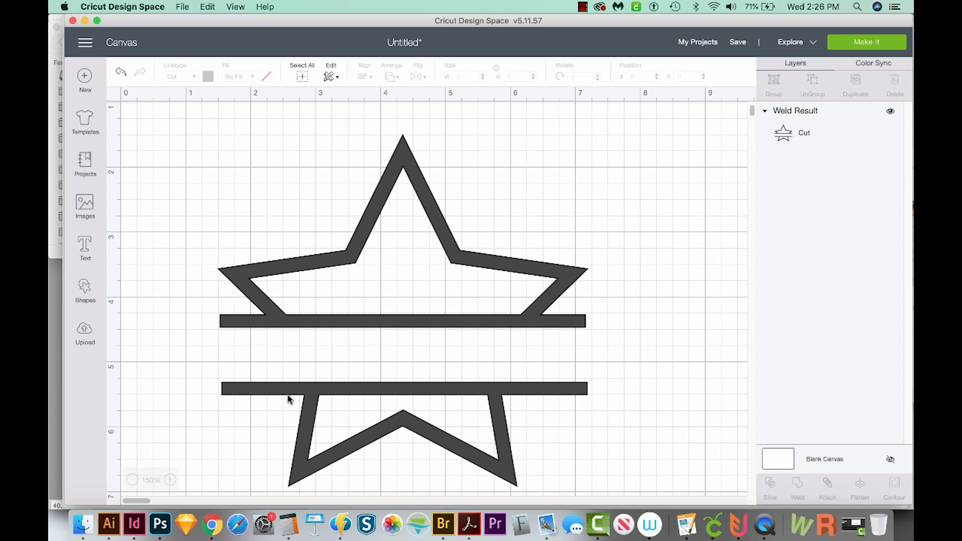
pyautogui.moveTo(524, 420)
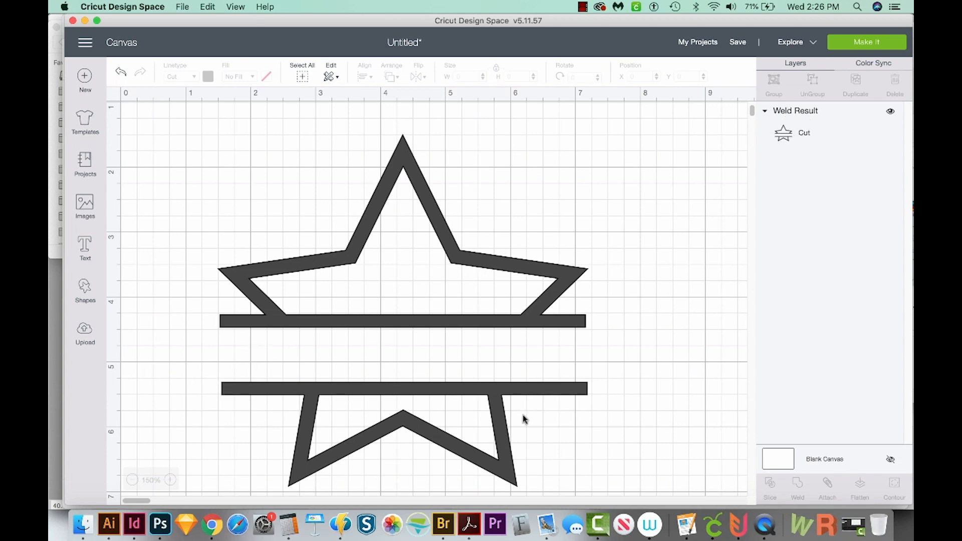
pyautogui.moveTo(516, 269)
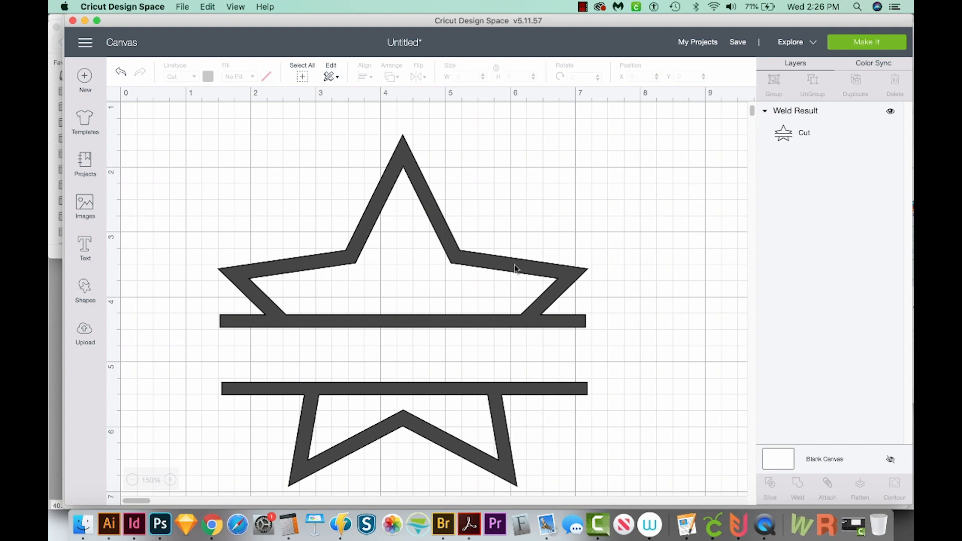
# Slice the welded star with a Square into separate upper and lower halves.
pyautogui.click(84, 288)
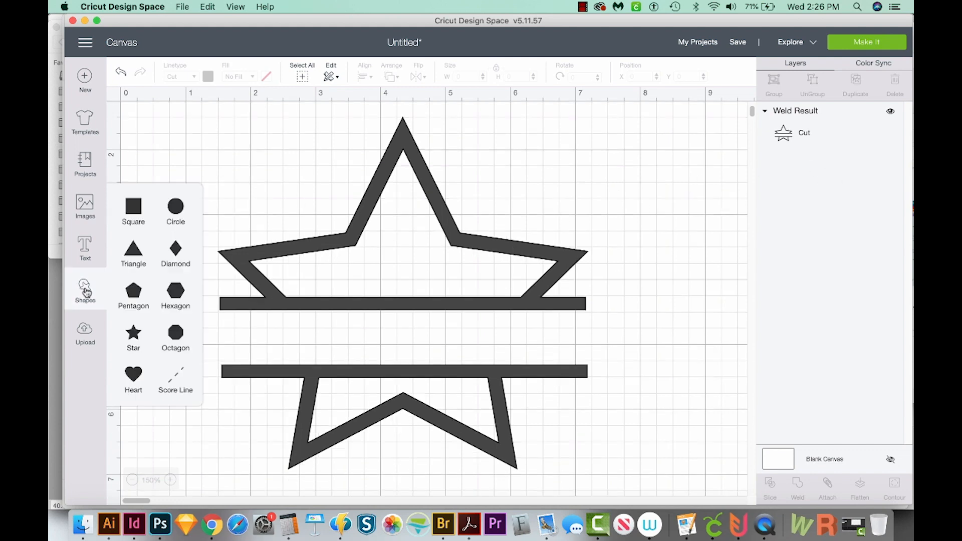
pyautogui.click(133, 207)
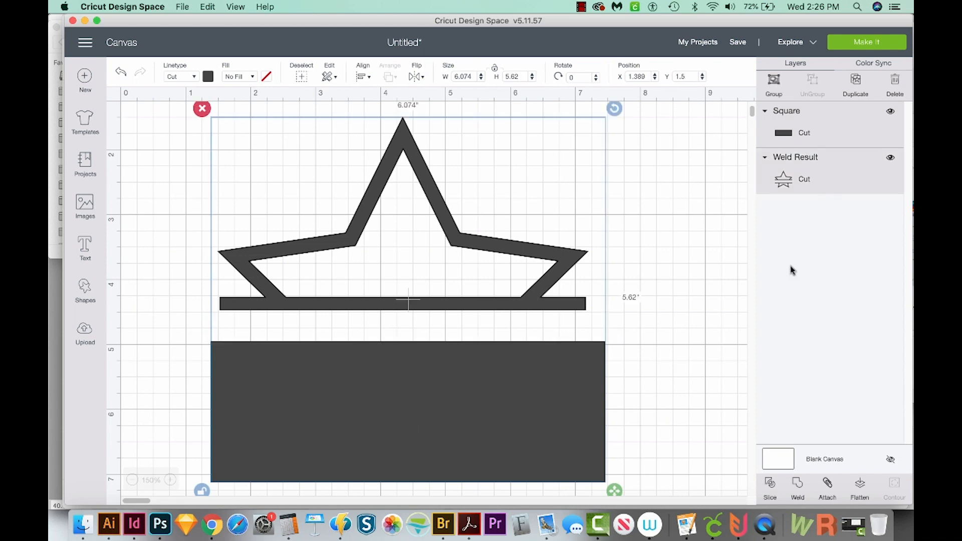
pyautogui.click(770, 489)
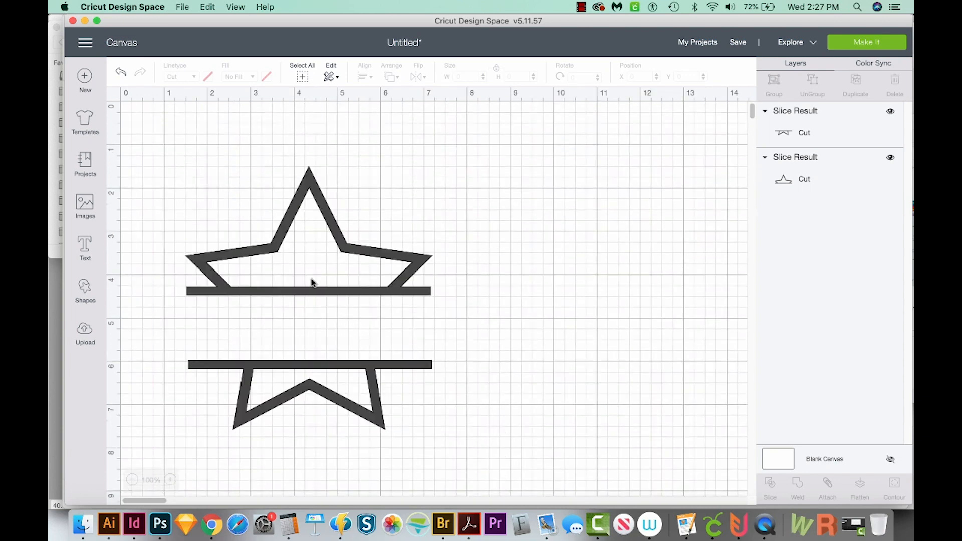
pyautogui.scroll(3)
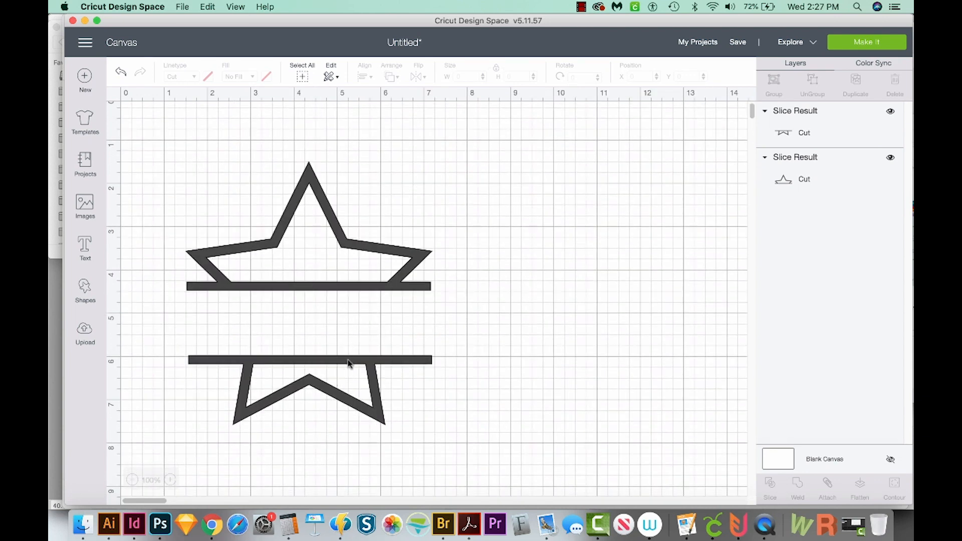
pyautogui.moveTo(301, 325)
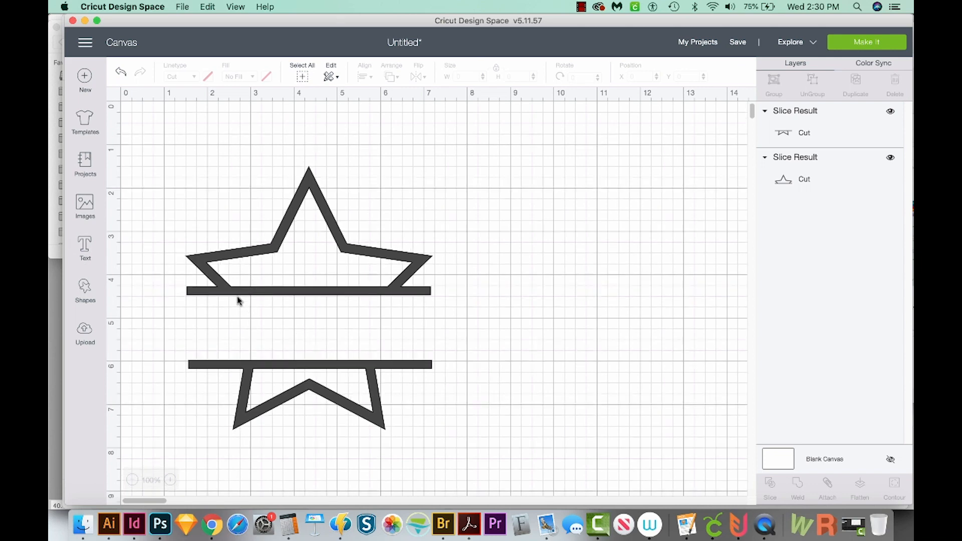
# Add the text 'You're a Star!' in the Androgyne font between the bars.
pyautogui.click(85, 249)
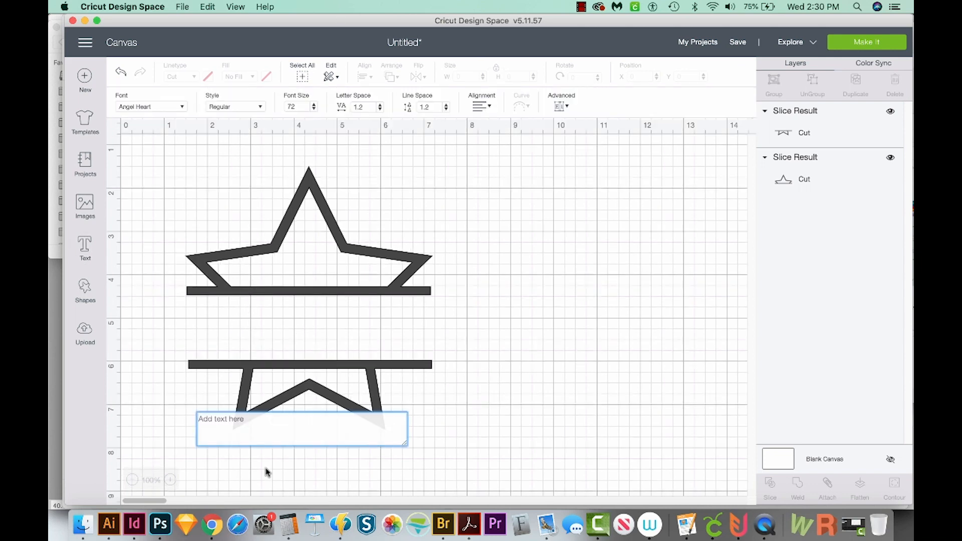
pyautogui.write("You're a St")
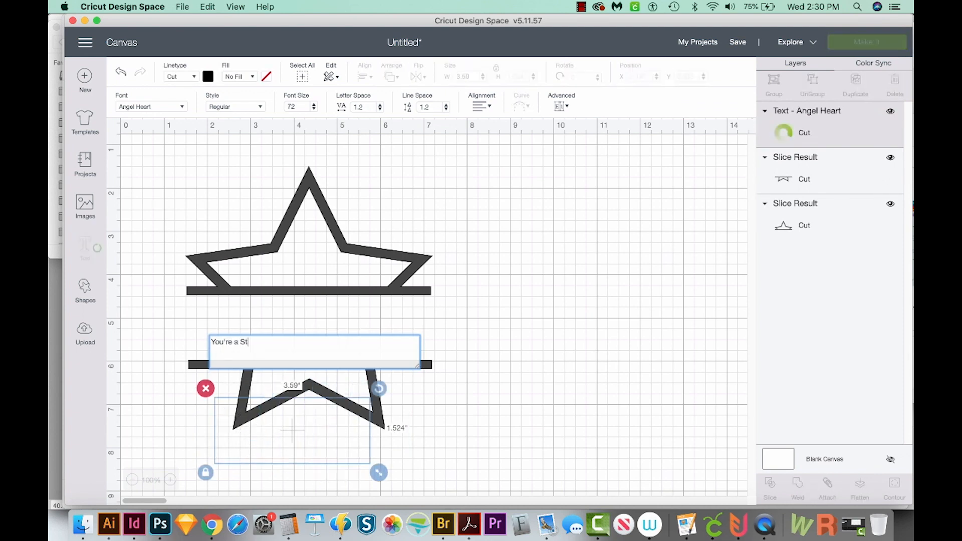
pyautogui.write('ar!')
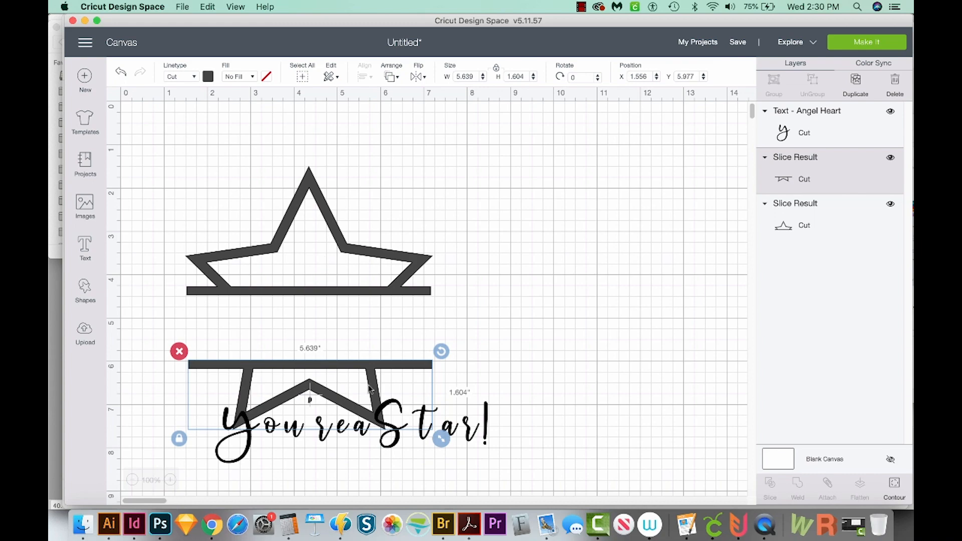
pyautogui.moveTo(498, 418)
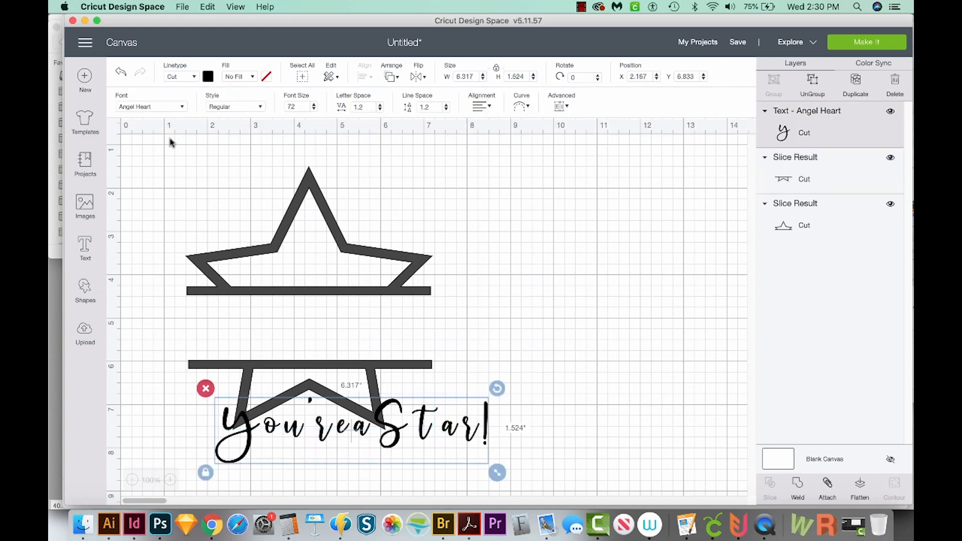
pyautogui.click(150, 106)
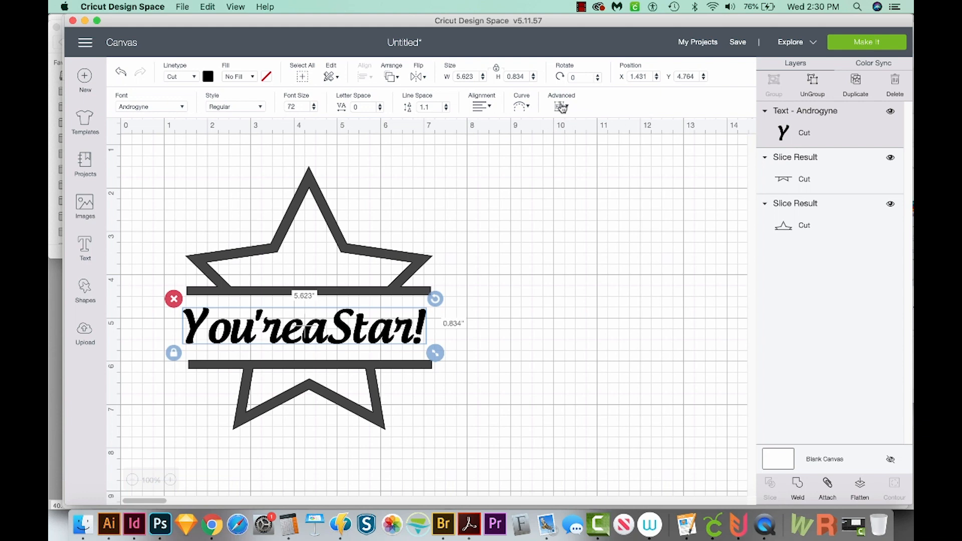
# Ungroup 'You're a Star!' to letters, fix spacing, and fill them dark gray.
pyautogui.click(561, 106)
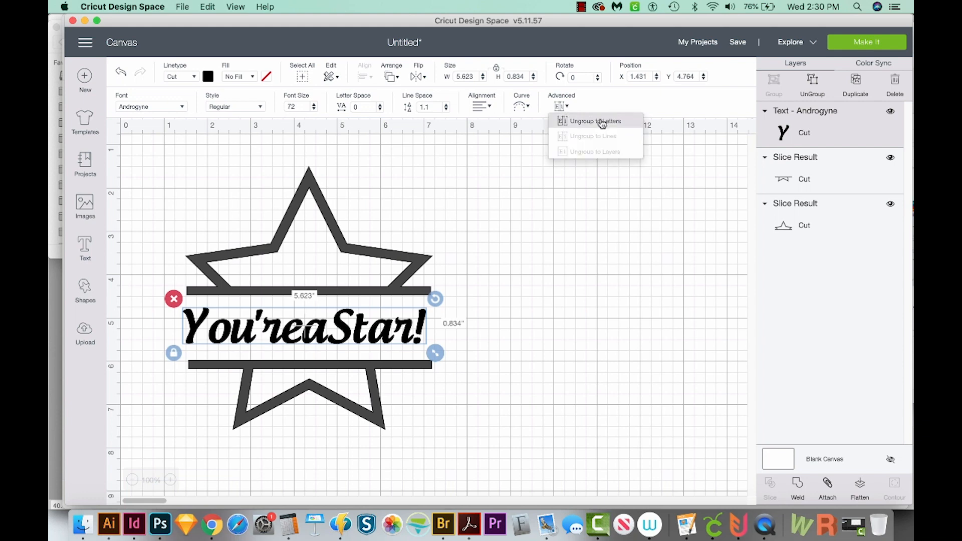
pyautogui.click(595, 121)
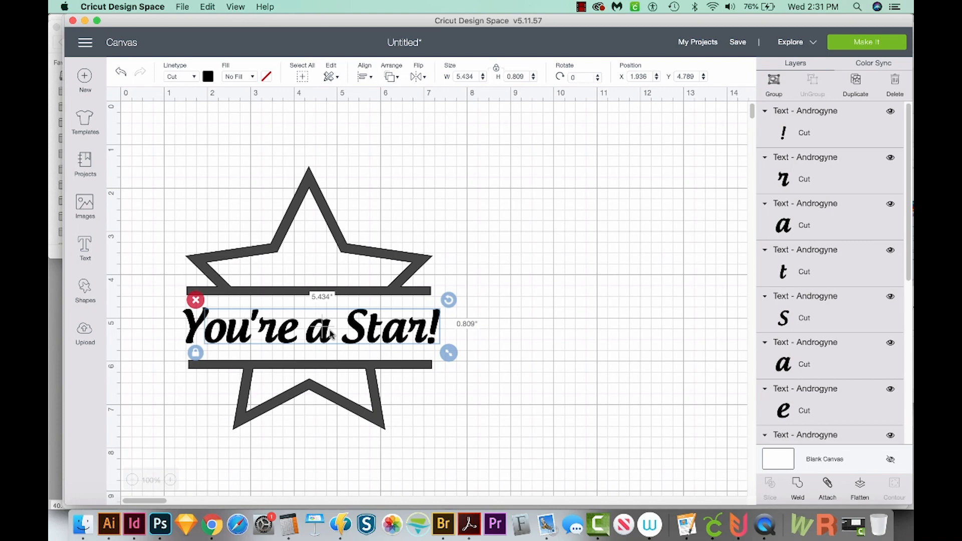
pyautogui.click(474, 307)
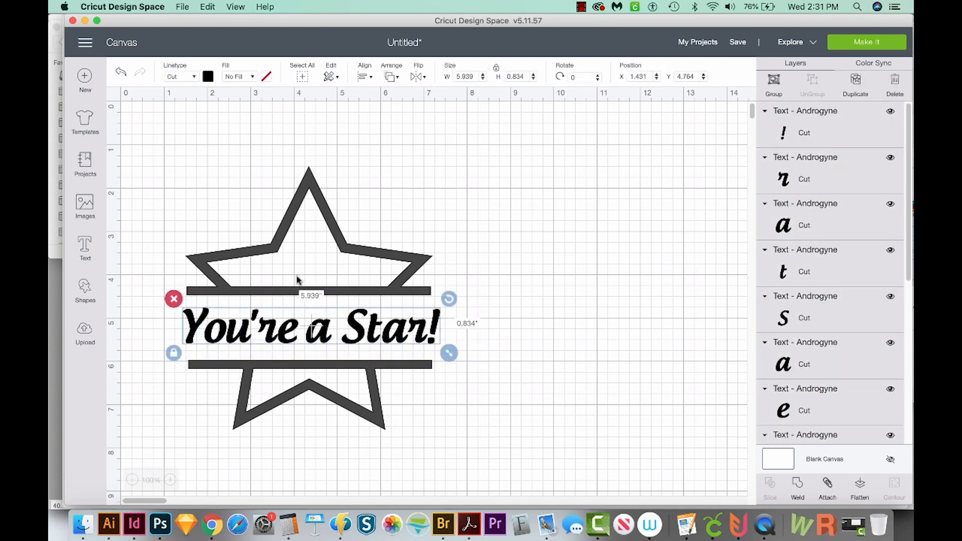
pyautogui.click(209, 76)
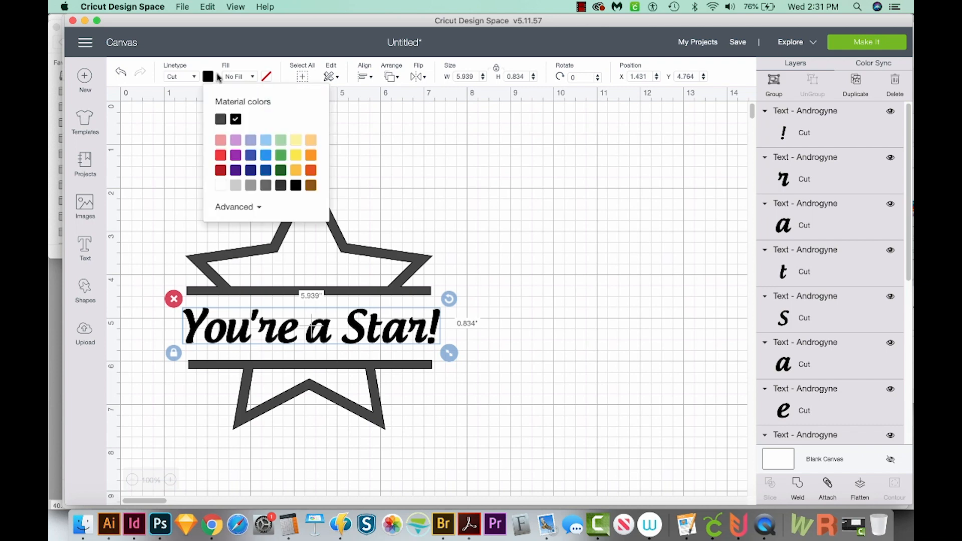
pyautogui.click(220, 119)
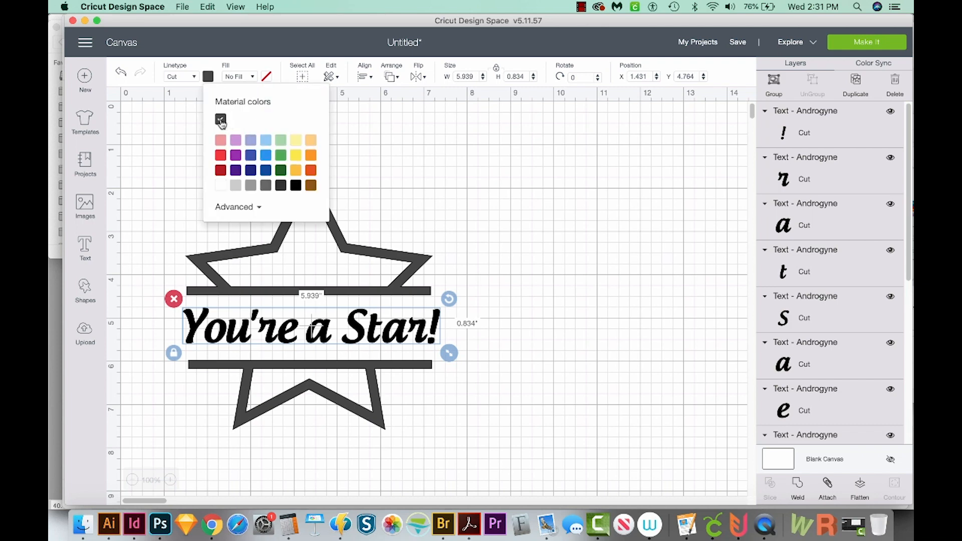
pyautogui.click(484, 342)
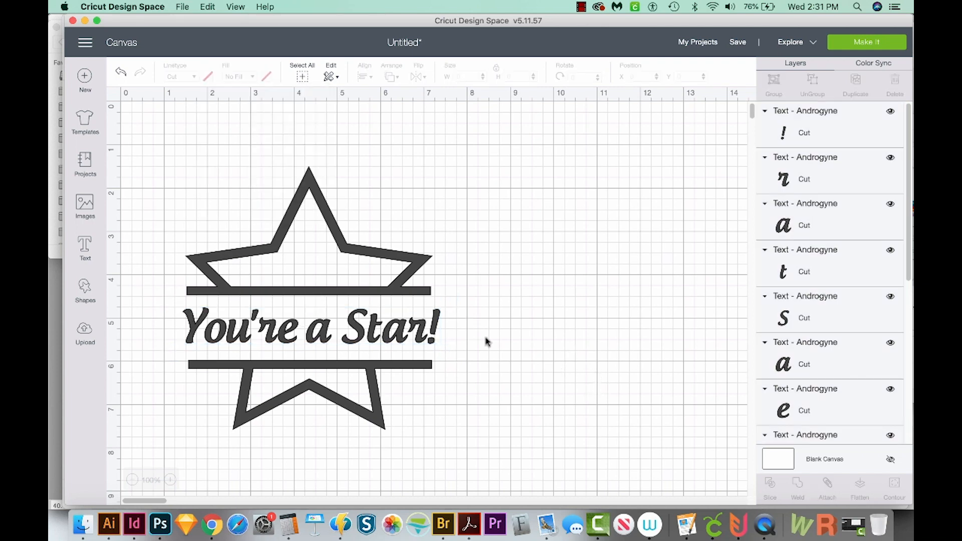
pyautogui.moveTo(877, 48)
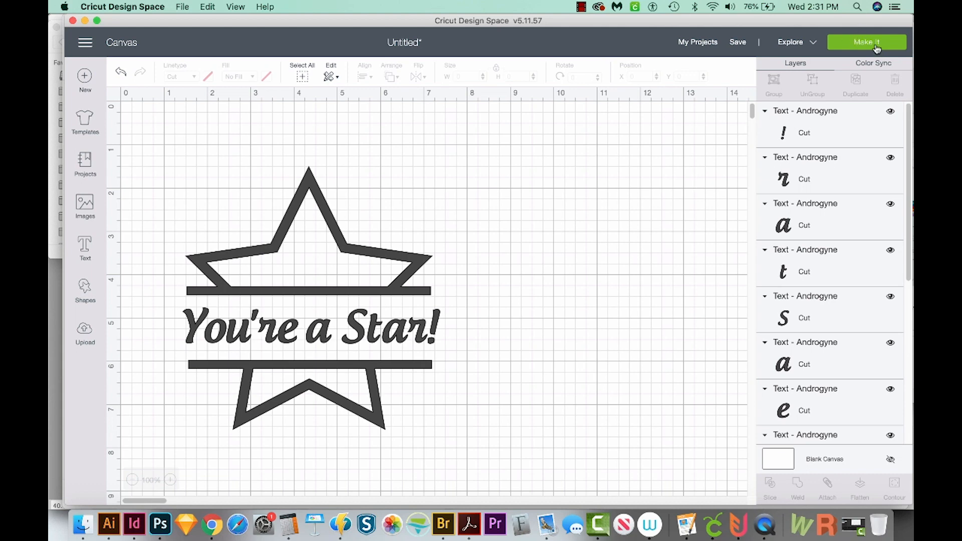
pyautogui.click(867, 42)
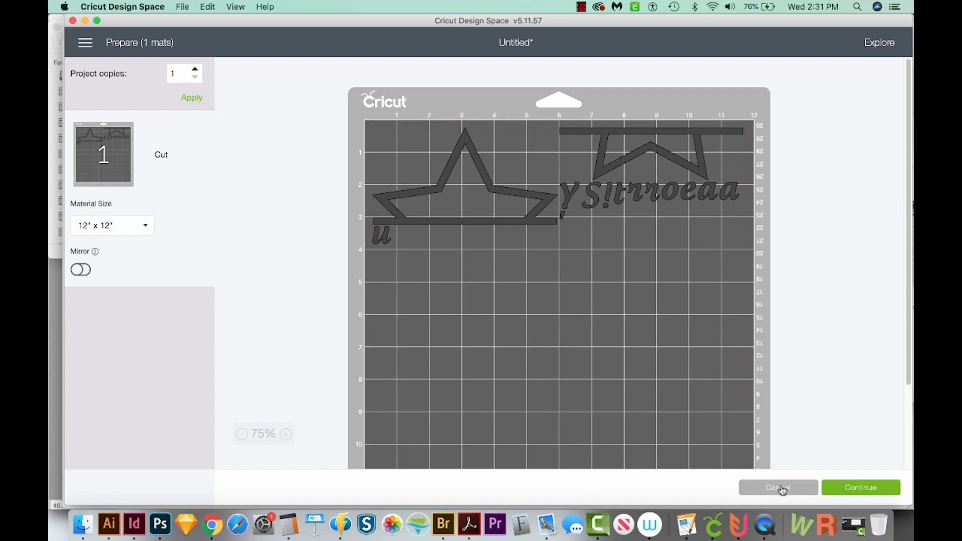
pyautogui.click(777, 487)
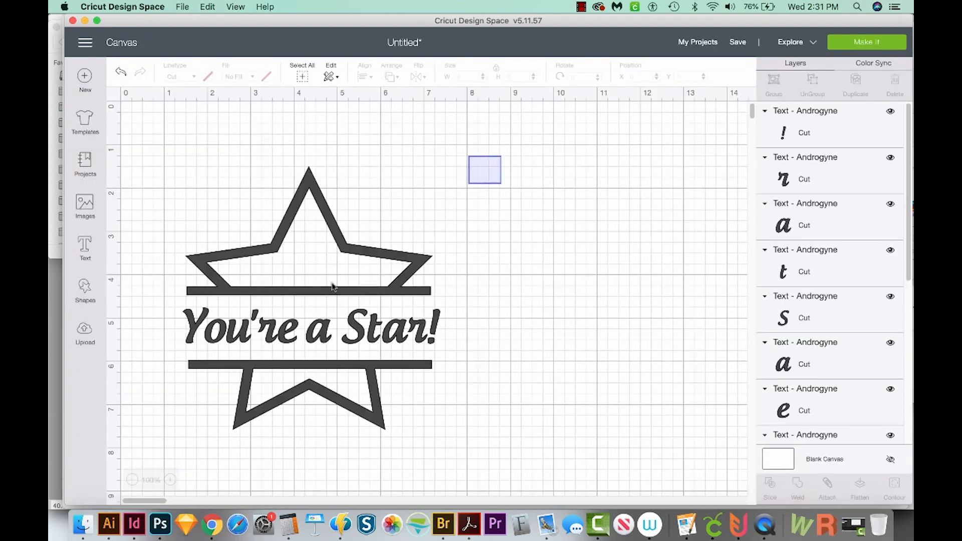
pyautogui.click(308, 282)
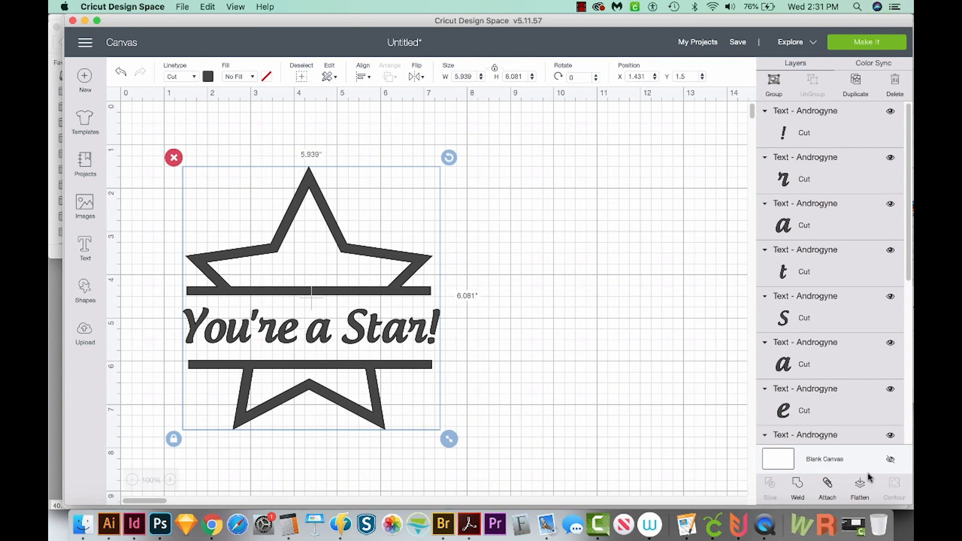
# Attach all star and text pieces into one design and send it to Make It.
pyautogui.click(826, 488)
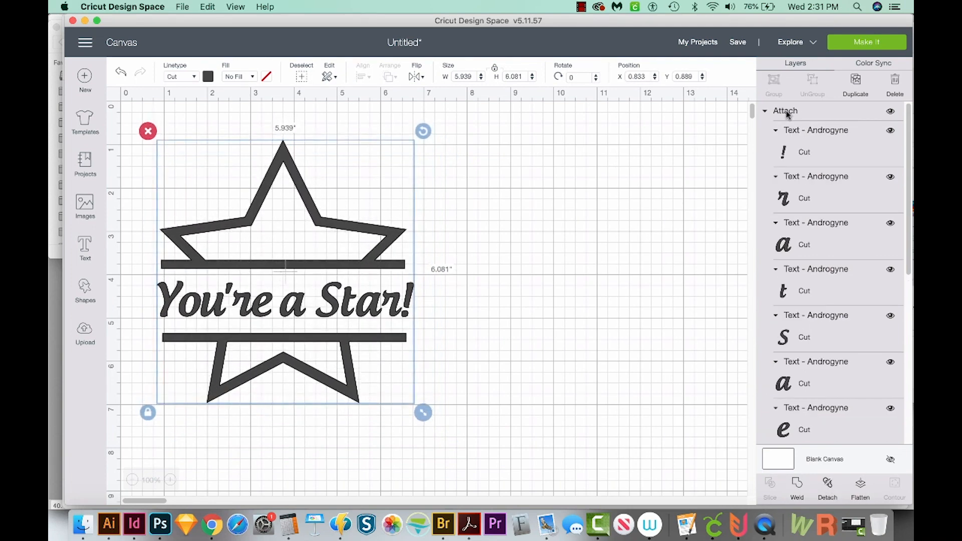
pyautogui.click(866, 42)
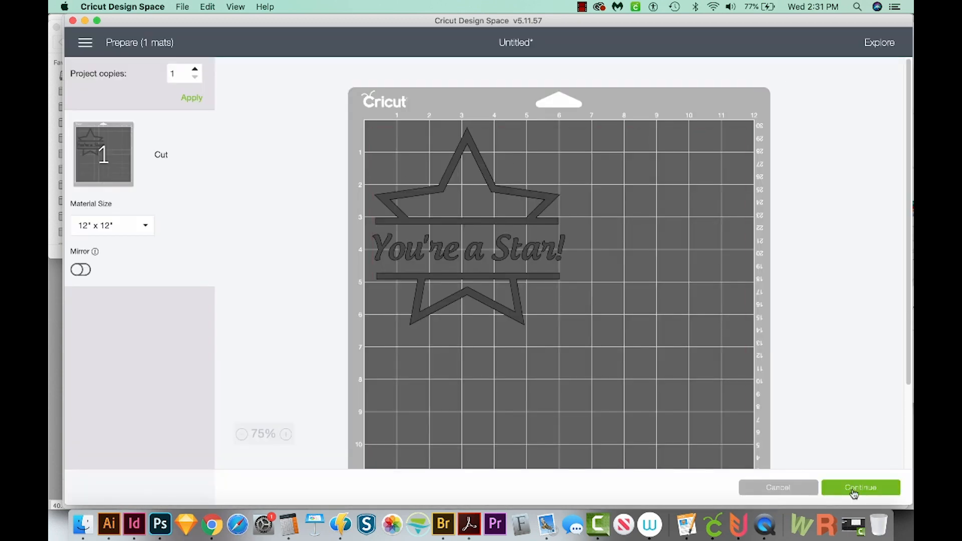
# Continue past the mat preview, cancel the no-device prompt, and deselect the star design.
pyautogui.click(860, 487)
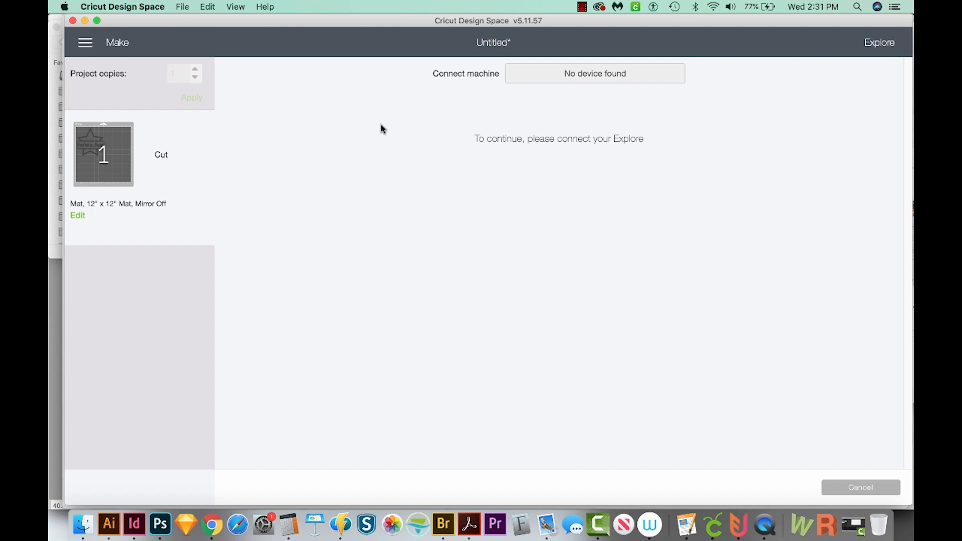
pyautogui.moveTo(494, 155)
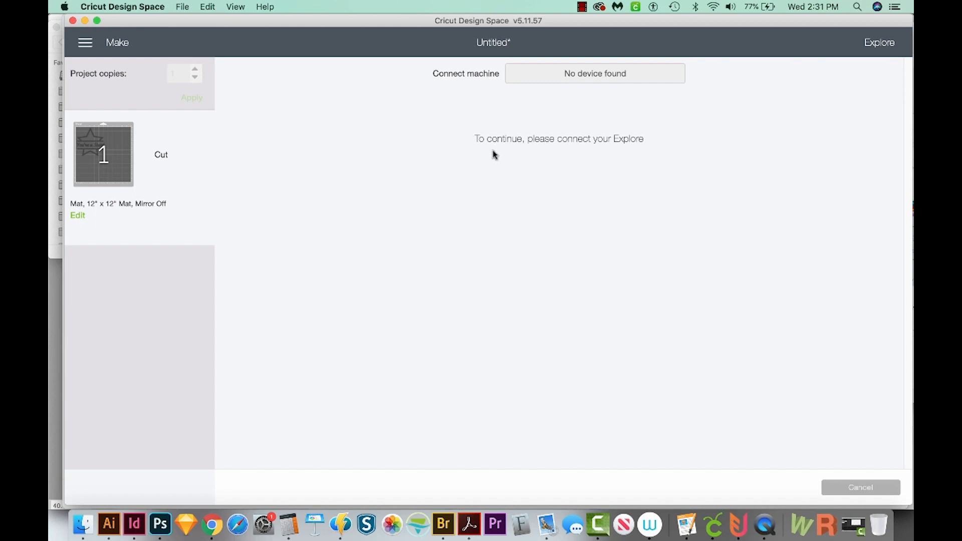
pyautogui.click(861, 487)
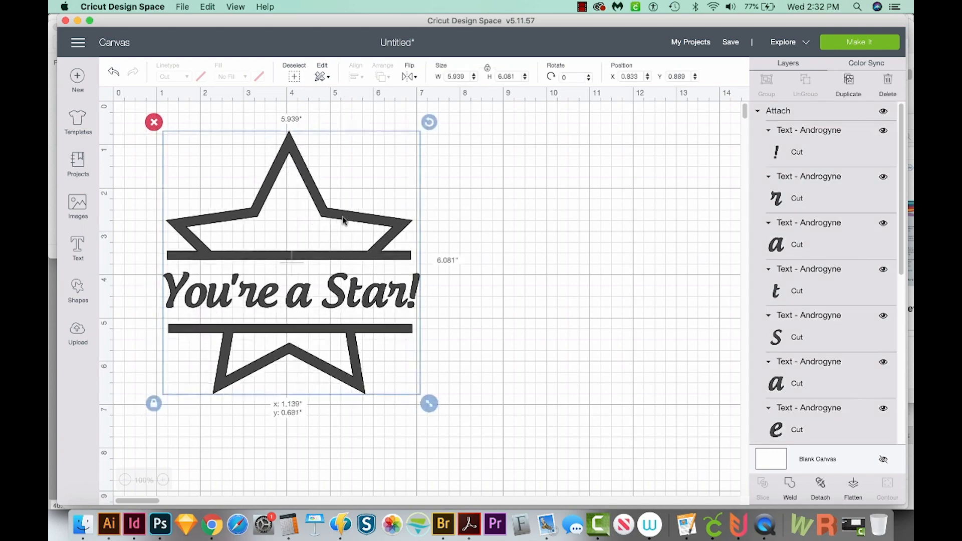
pyautogui.click(521, 352)
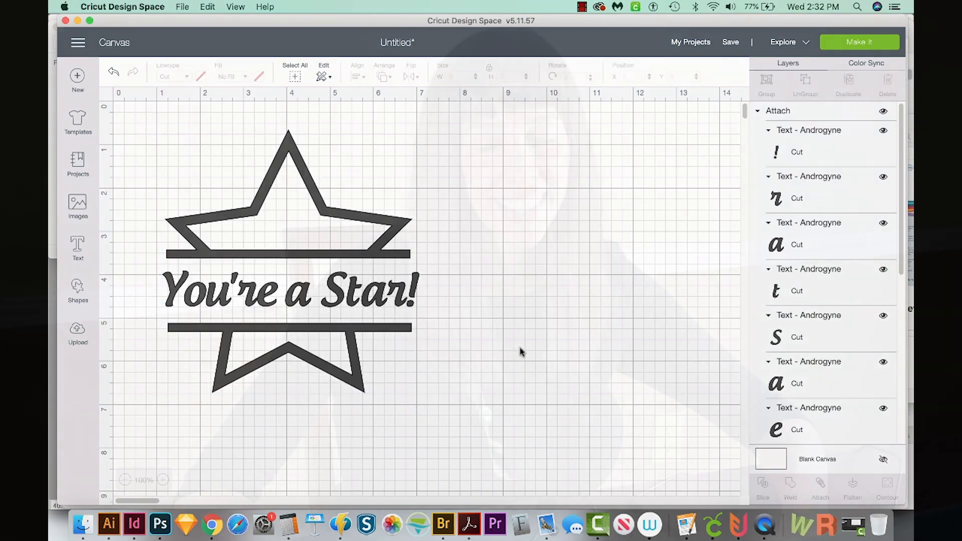